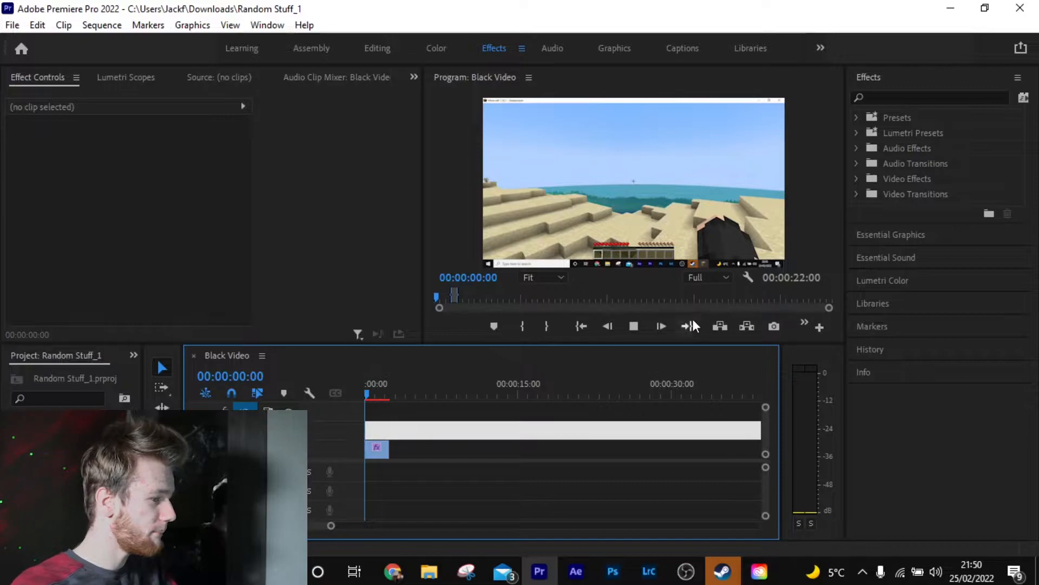
pyautogui.moveTo(660, 326)
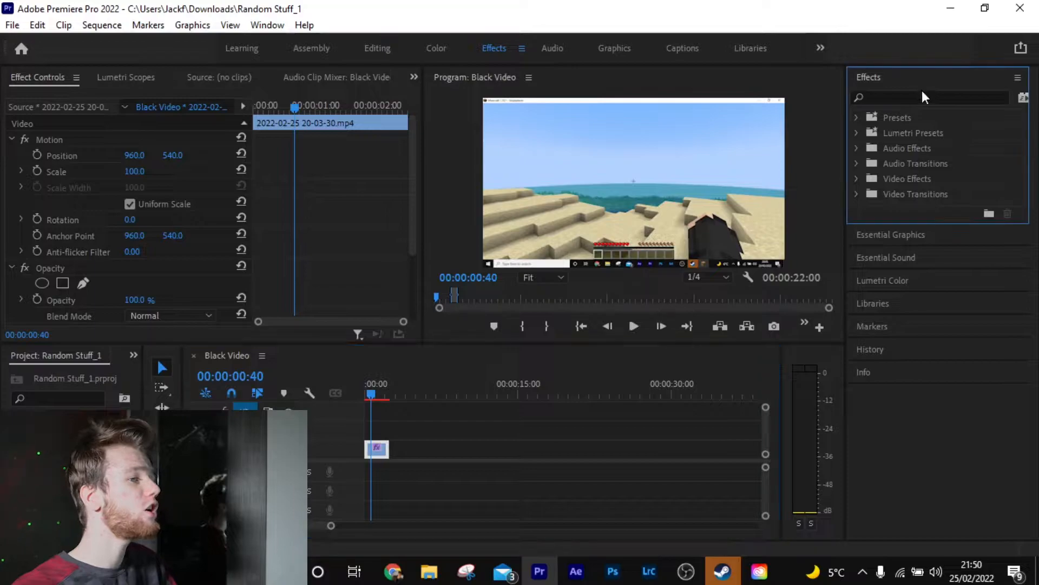
# Step: Search the Effects panel for 'time' to surface Timewarp under Video Effects > Time
pyautogui.write('timew')
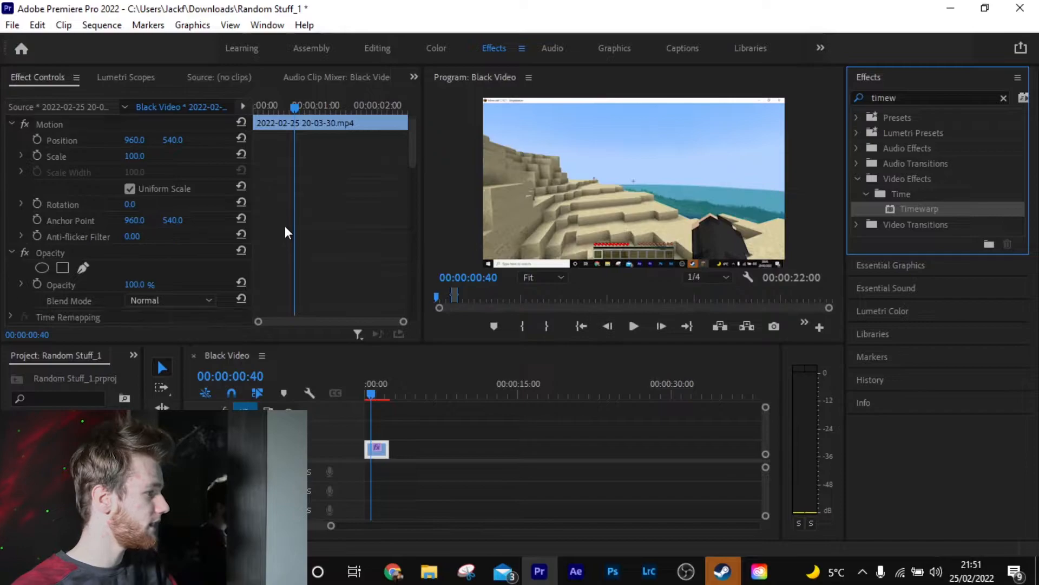
# Step: Scroll Effect Controls past Posterize Time down to Timewarp's Motion Blur section
pyautogui.scroll(-3)
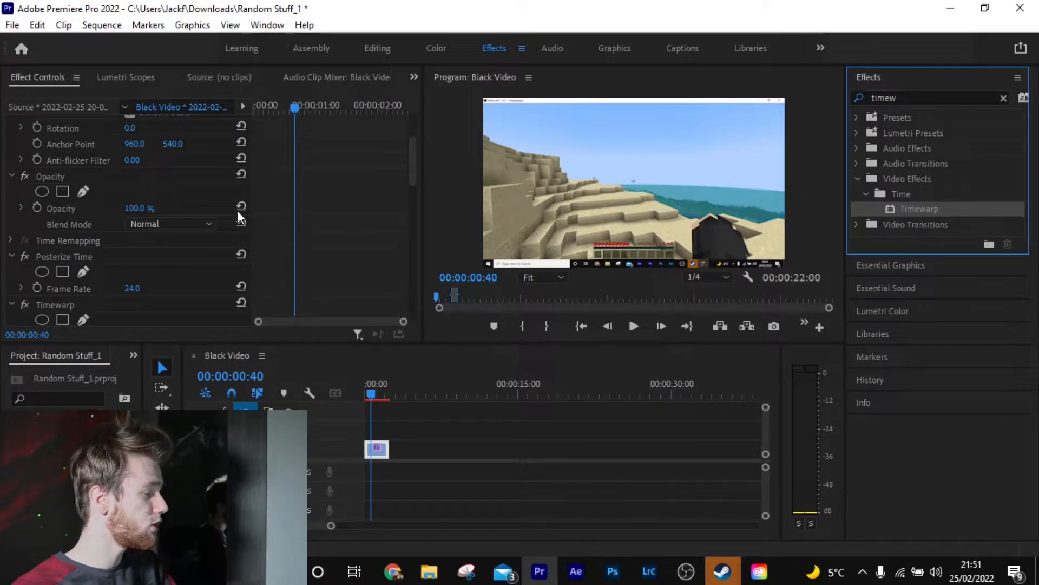
pyautogui.scroll(-3)
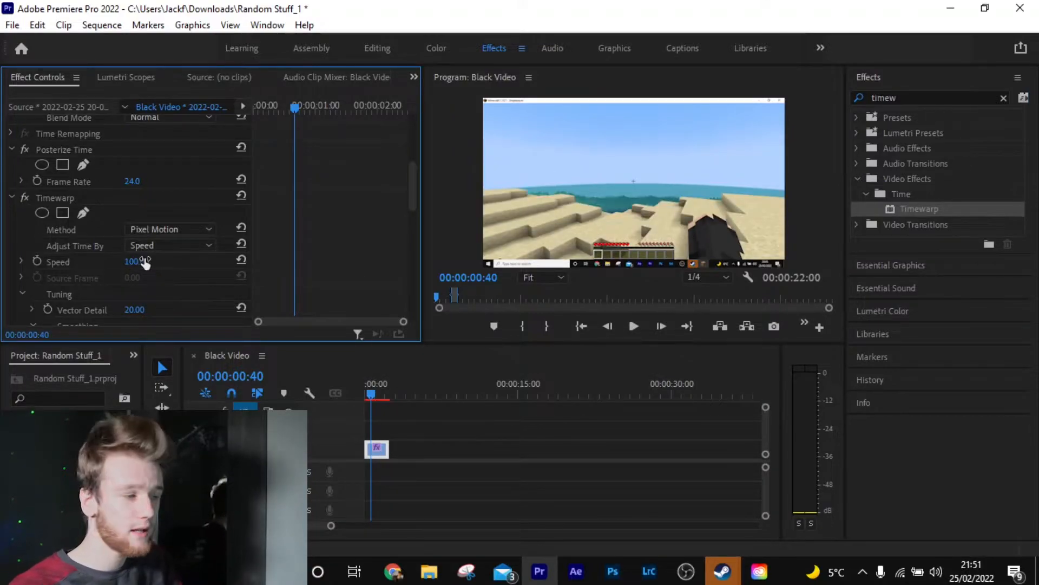
pyautogui.scroll(-3)
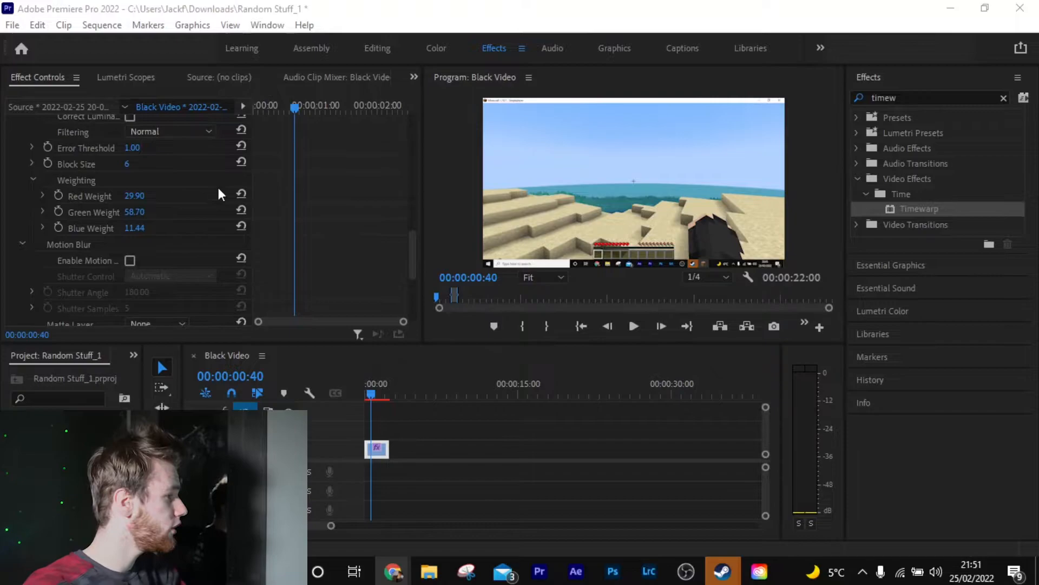
pyautogui.scroll(-3)
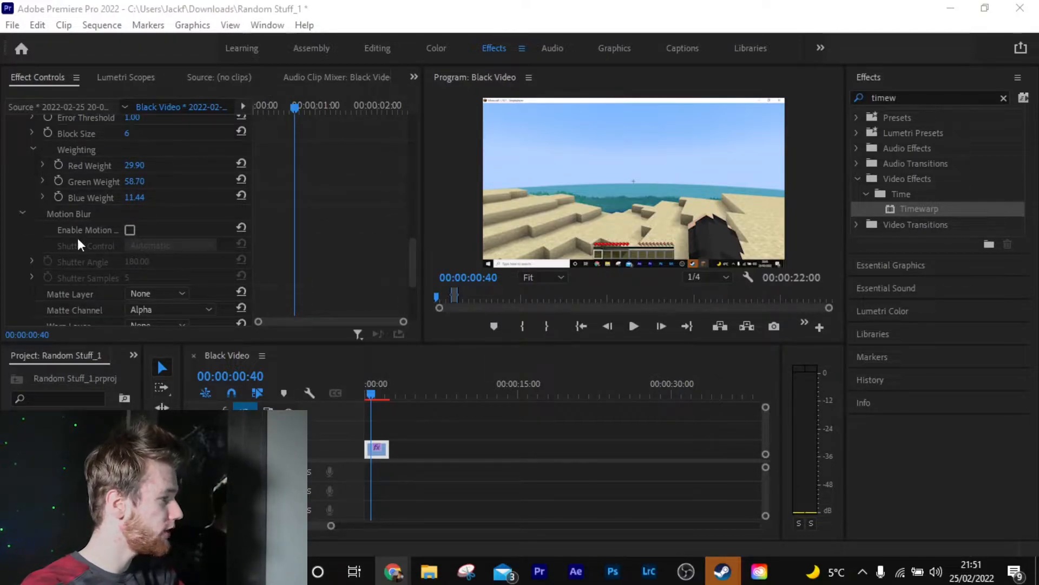
# Step: Turn on Timewarp motion blur with Manual shutter control, angle 1014 and 11 samples
pyautogui.click(130, 229)
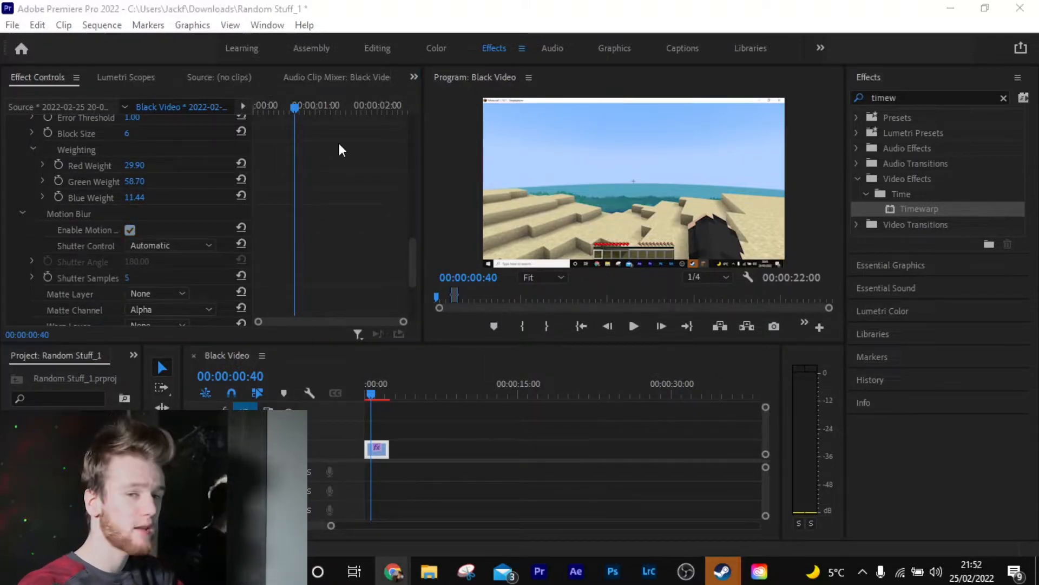
pyautogui.click(169, 245)
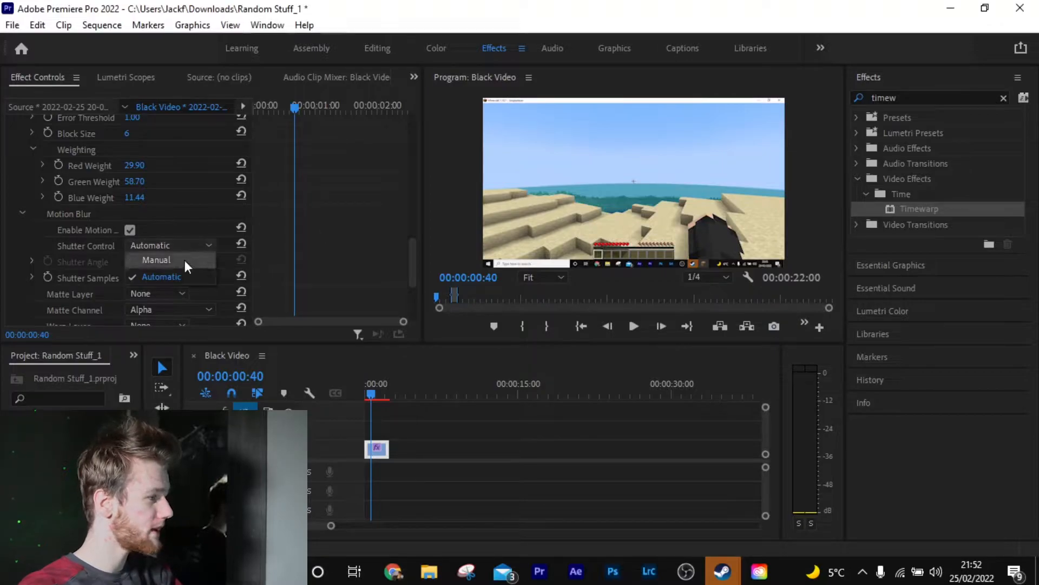
pyautogui.click(156, 259)
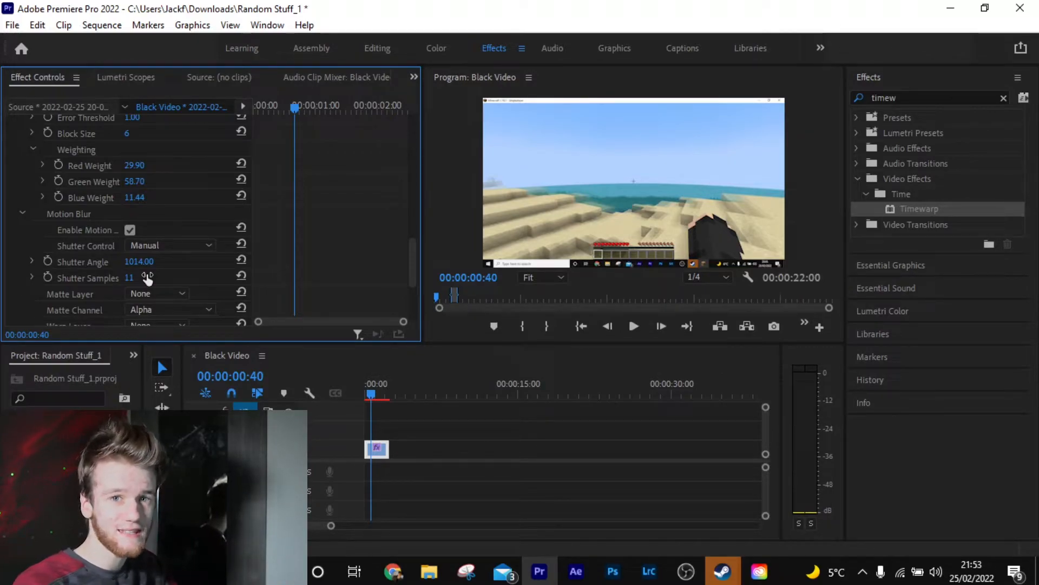
pyautogui.click(541, 430)
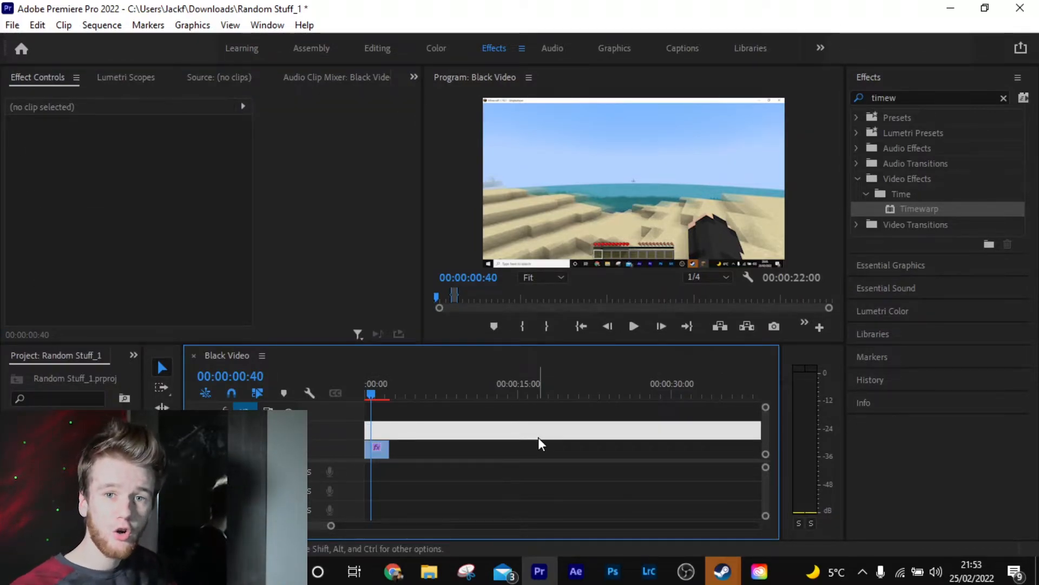